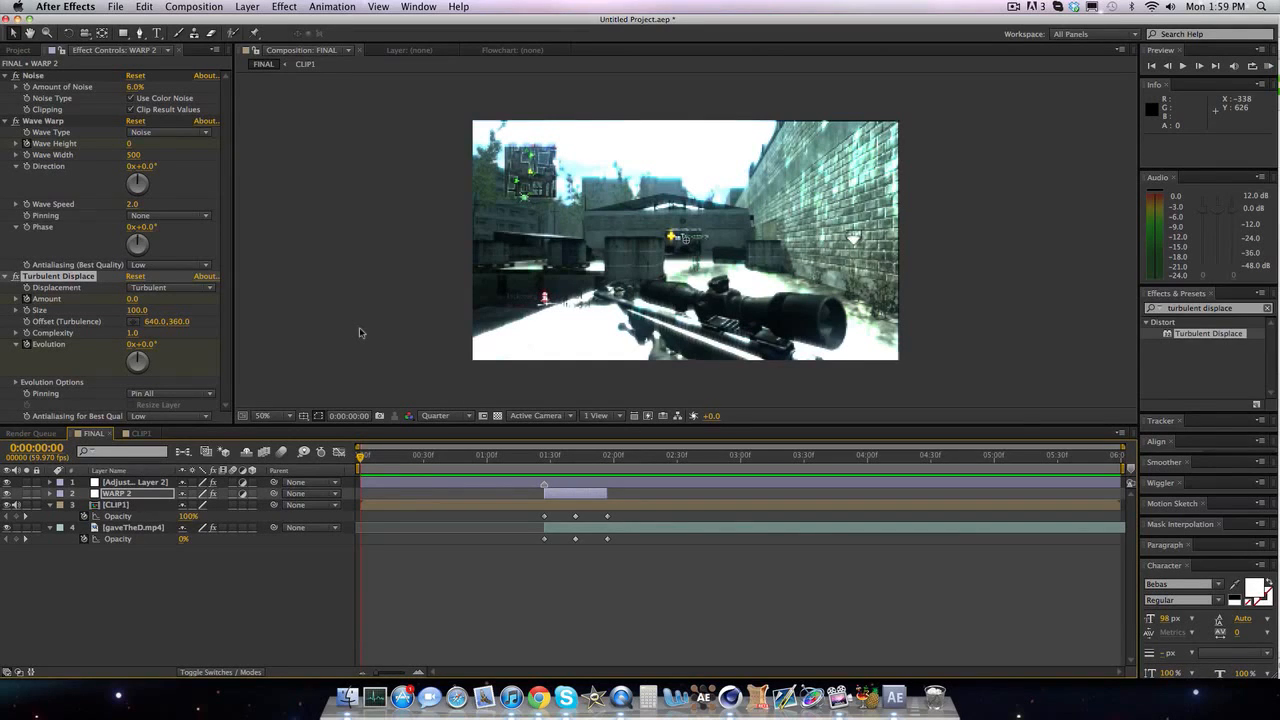
mouse_move(1275, 87)
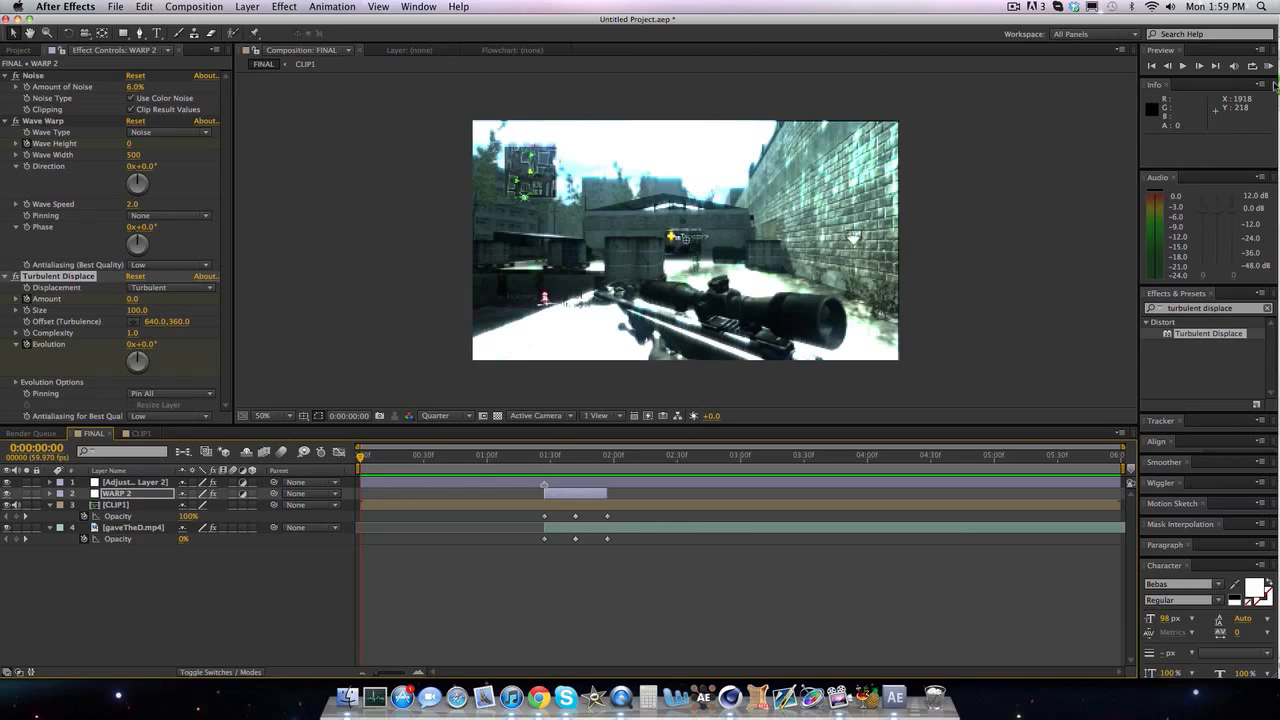
Step: Delete the WARP 2 layer, keeping the adjustment layer, CLIP1 and gaveTheD.mp4
click(1182, 66)
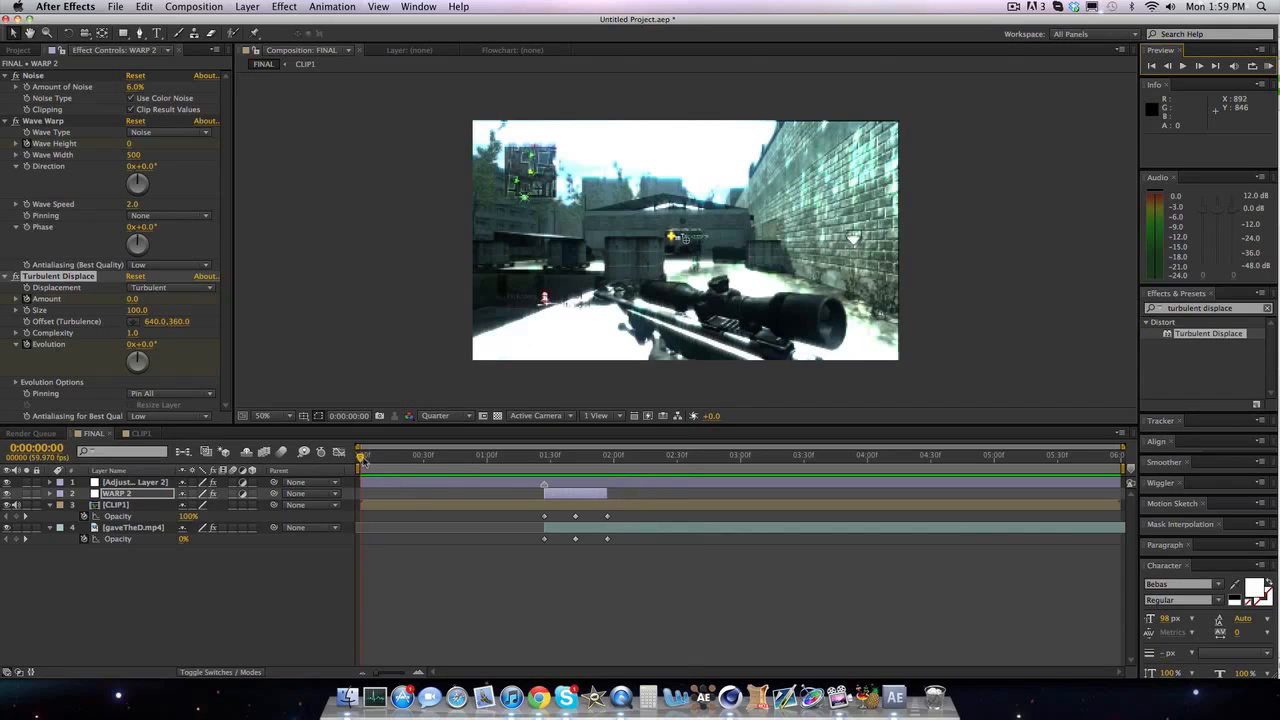
mouse_move(360, 455)
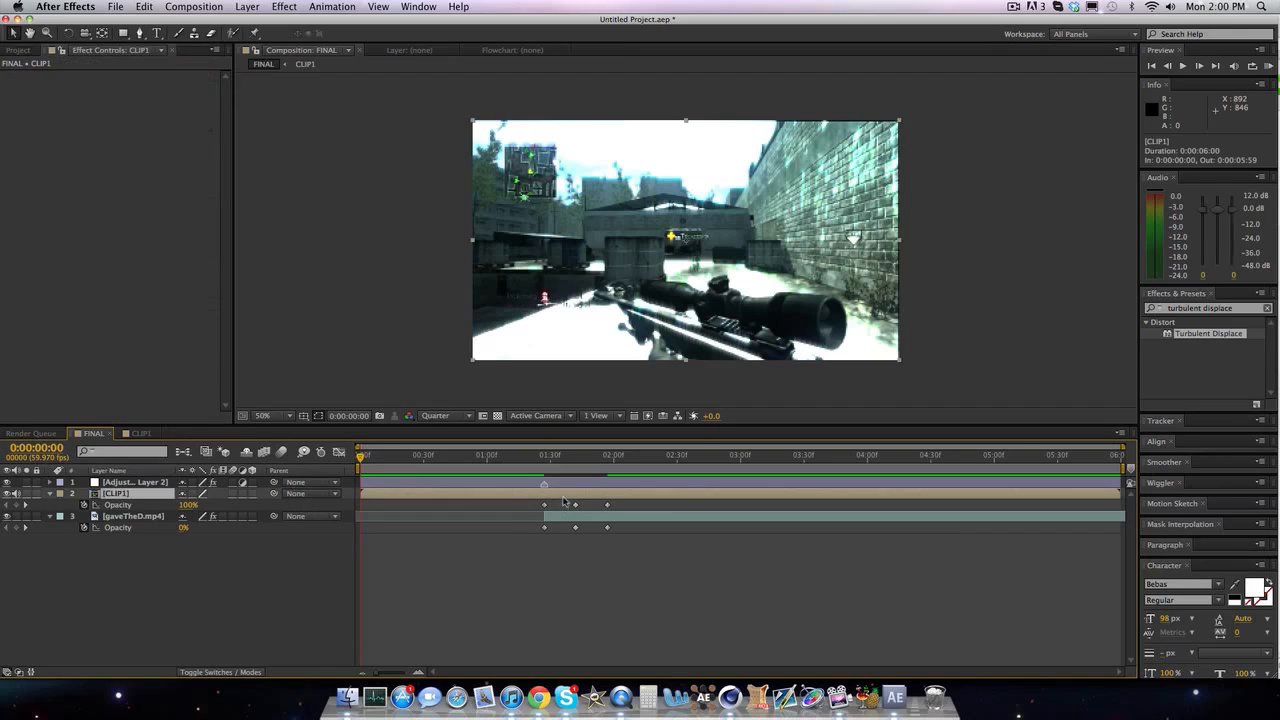
Step: Clear CLIP1 and gaveTheD.mp4 opacity keyframes, then put the playhead near 1:27 on CLIP1
click(133, 516)
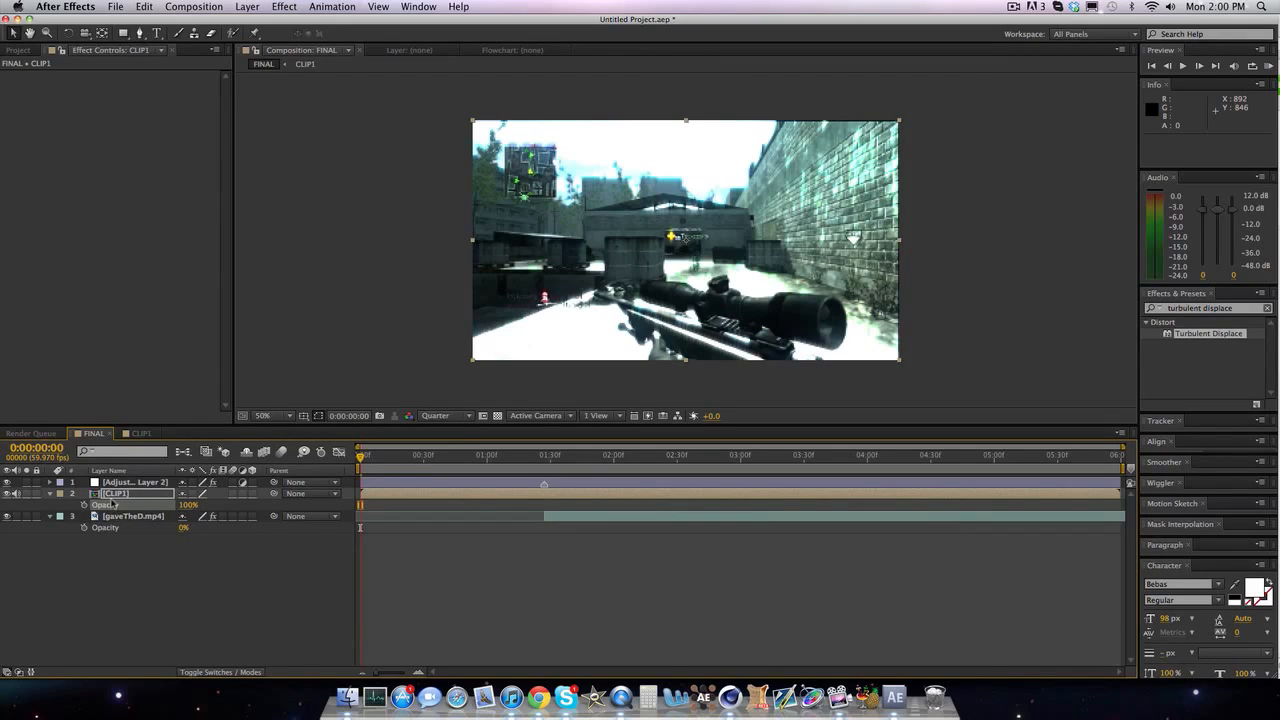
click(130, 516)
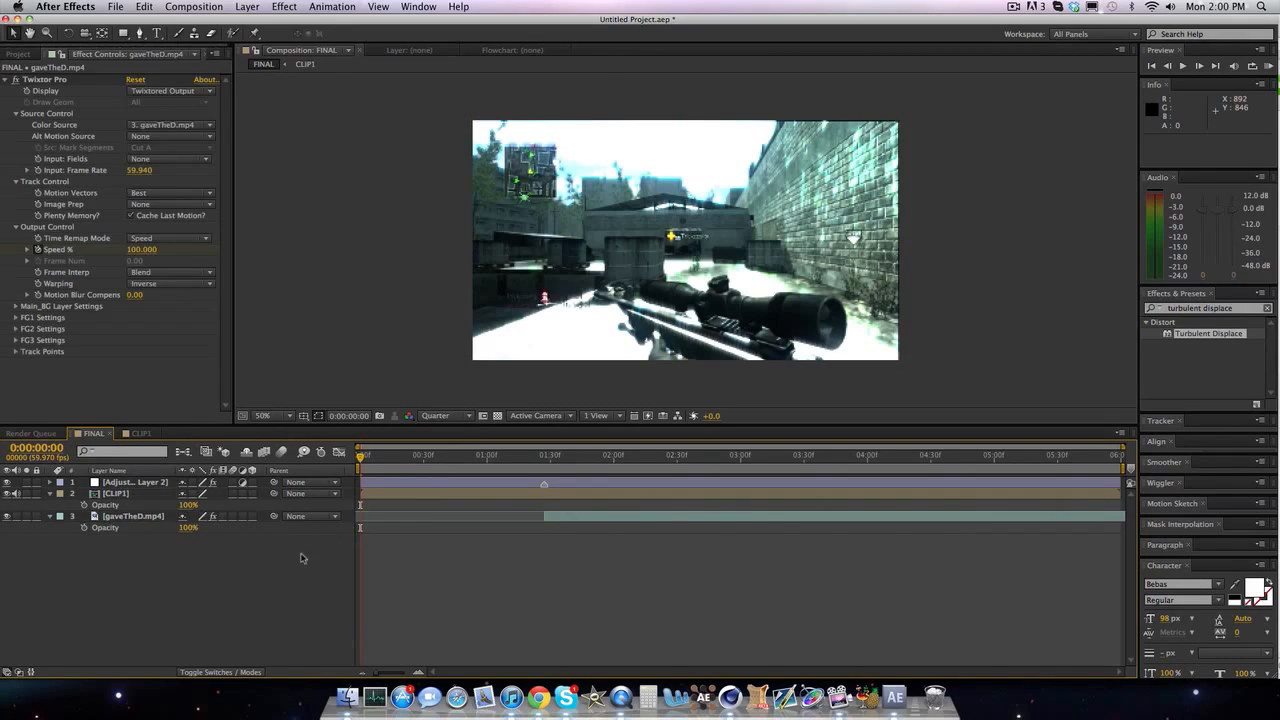
click(545, 456)
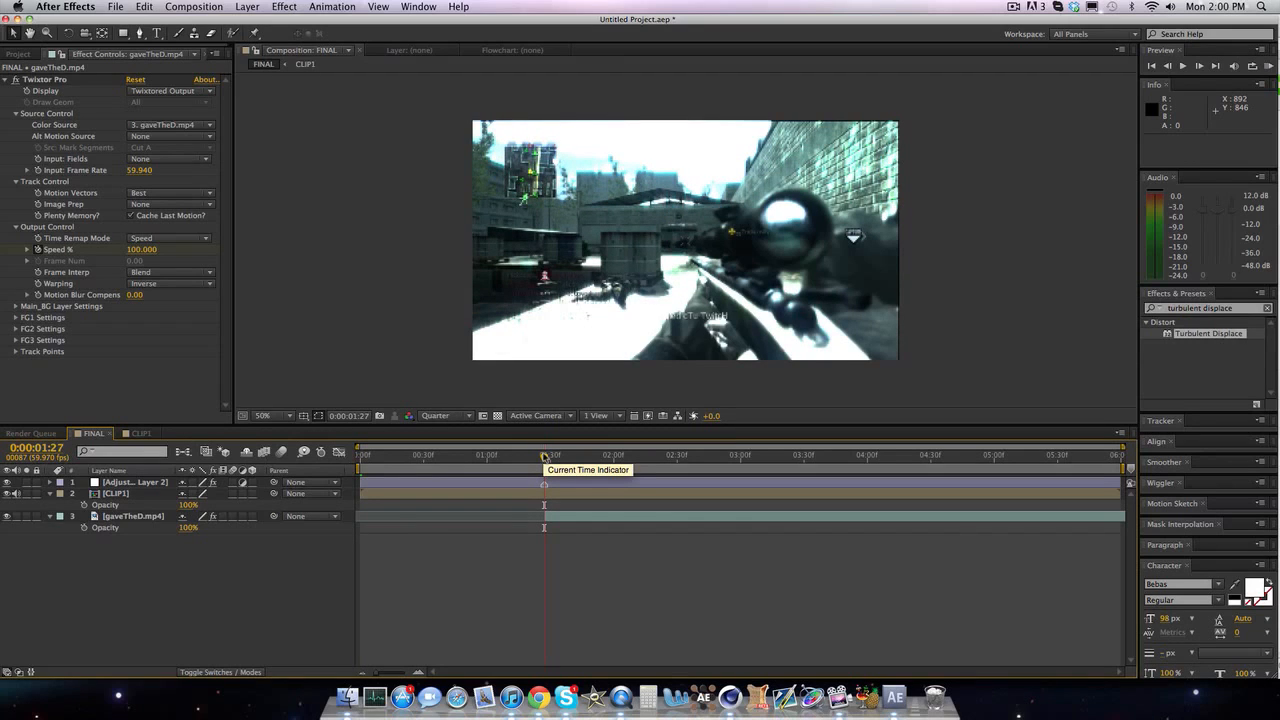
mouse_move(544, 457)
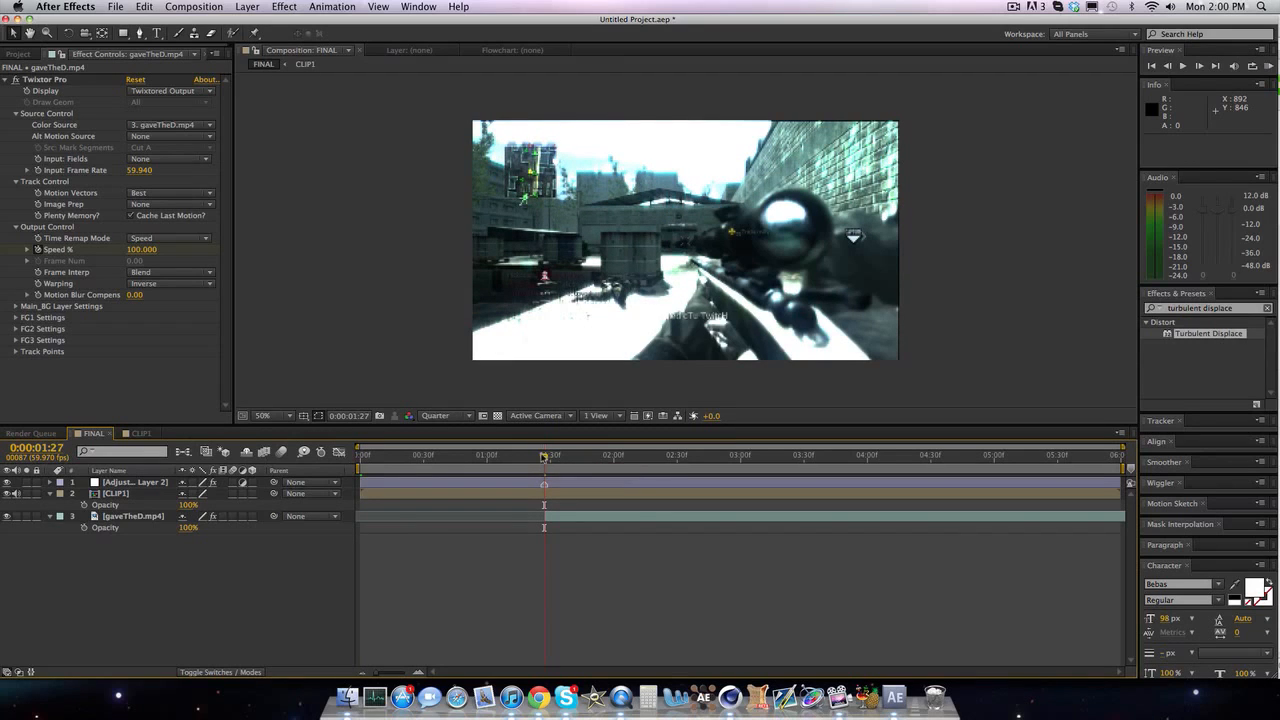
click(492, 454)
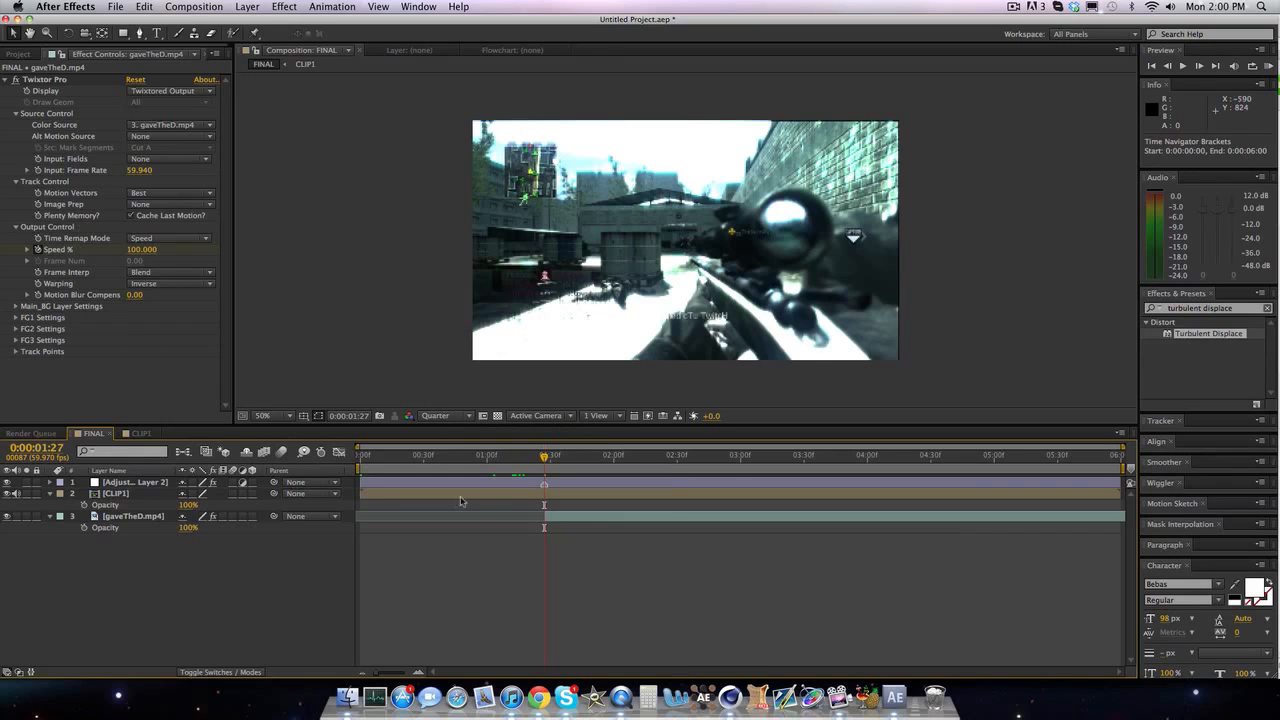
click(115, 492)
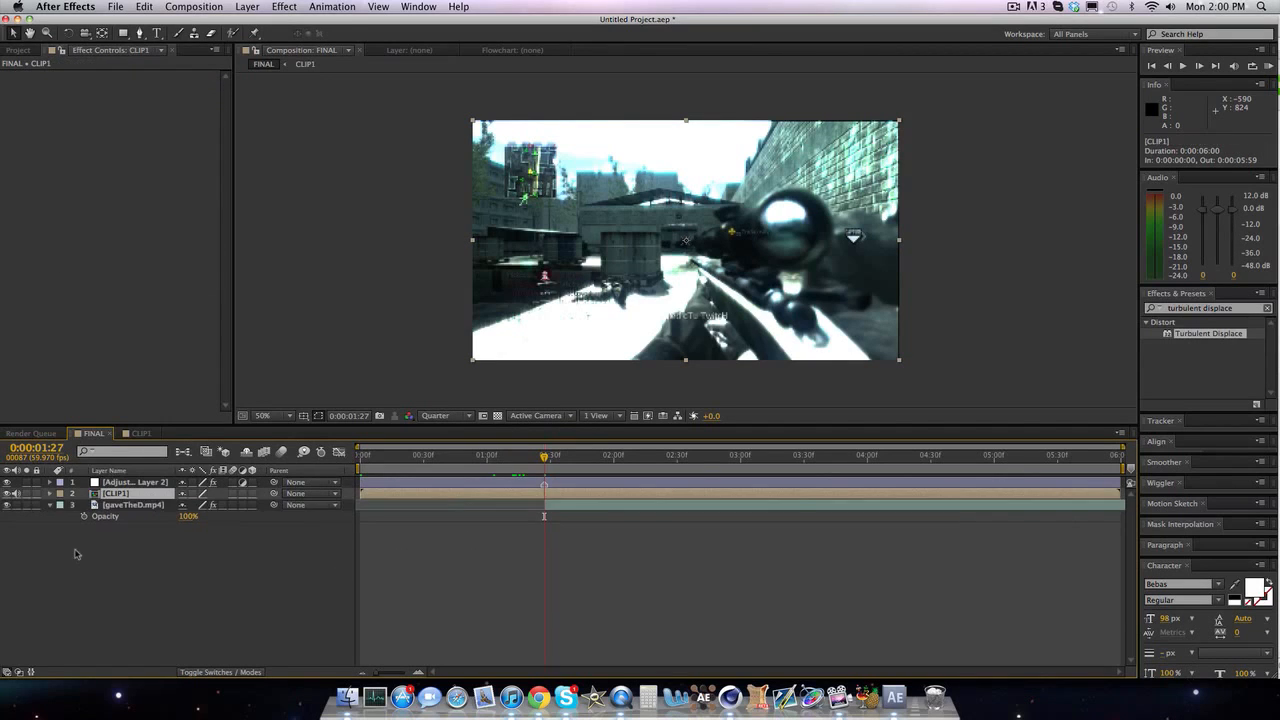
Step: Keyframe CLIP1 opacity from 100% at 1:27 to 0% at 1:57, then preview the crossfade
click(50, 493)
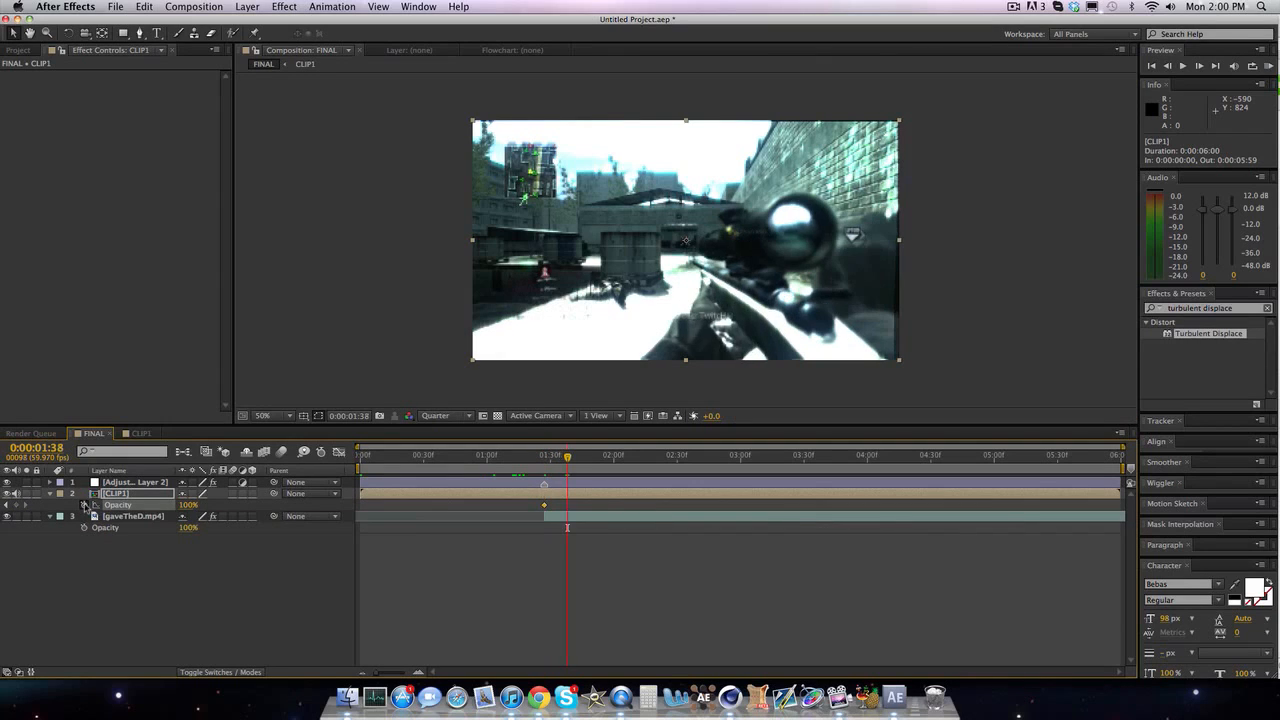
click(575, 455)
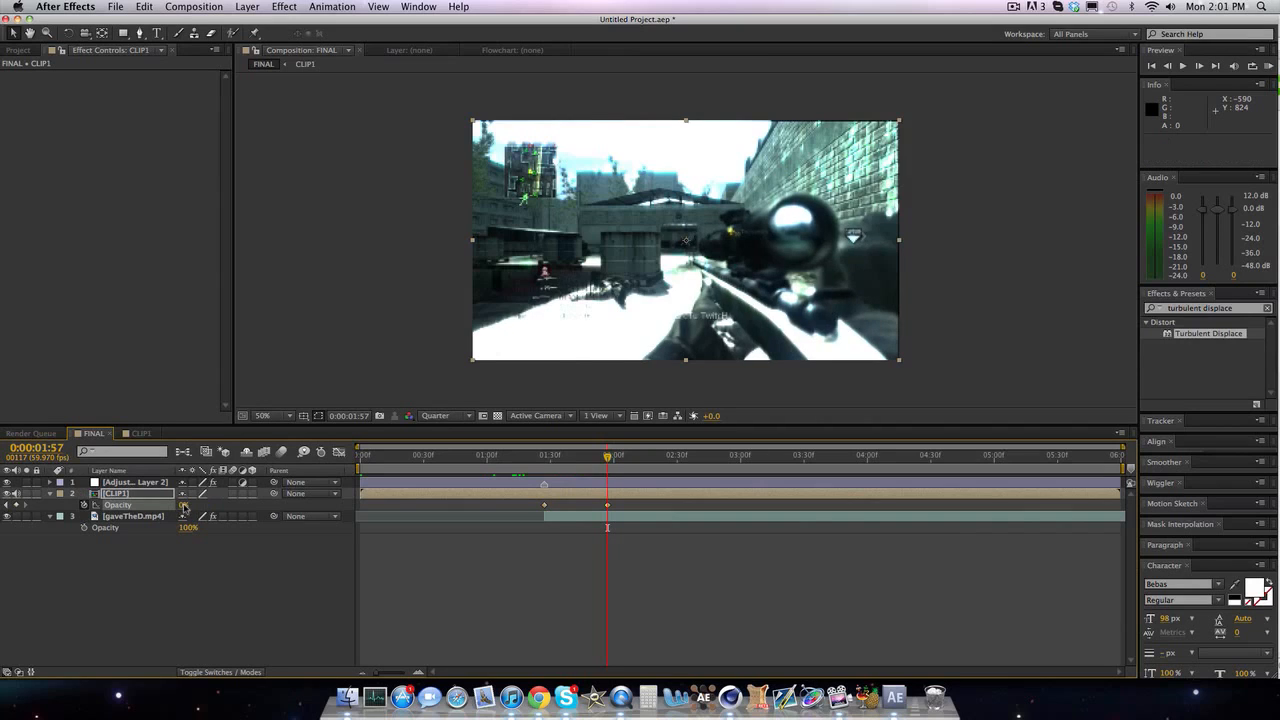
click(133, 515)
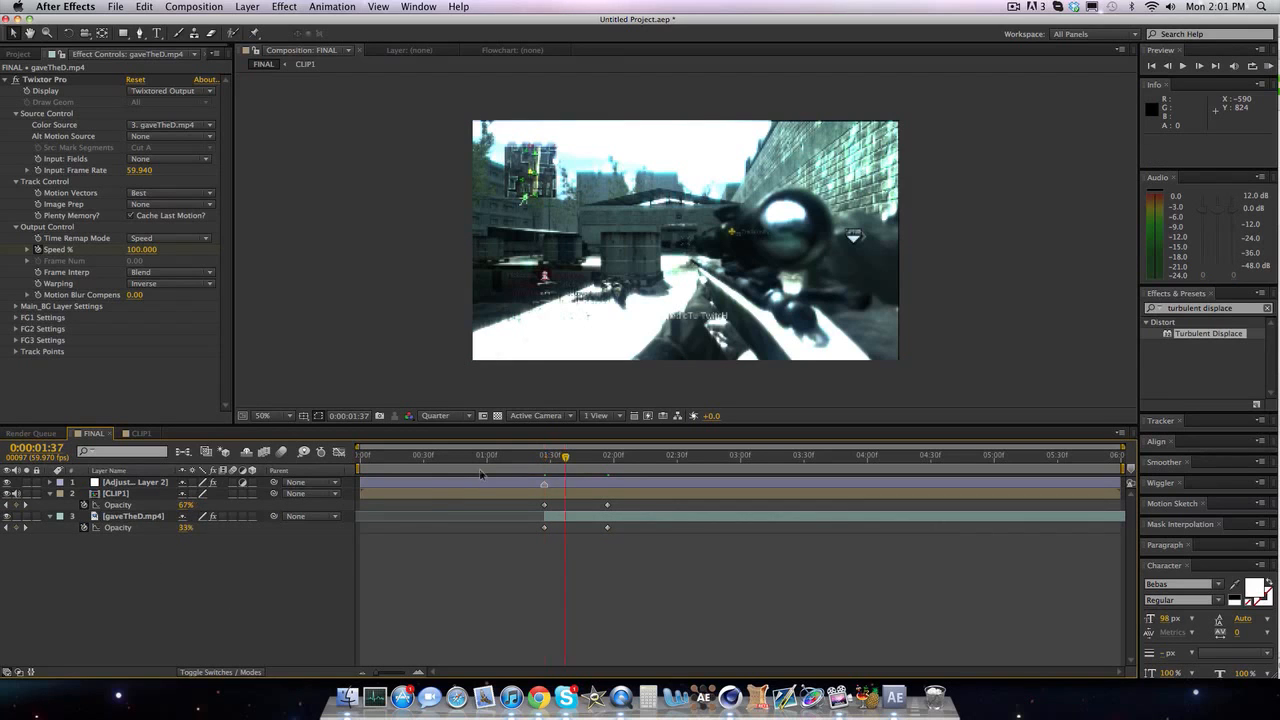
click(607, 455)
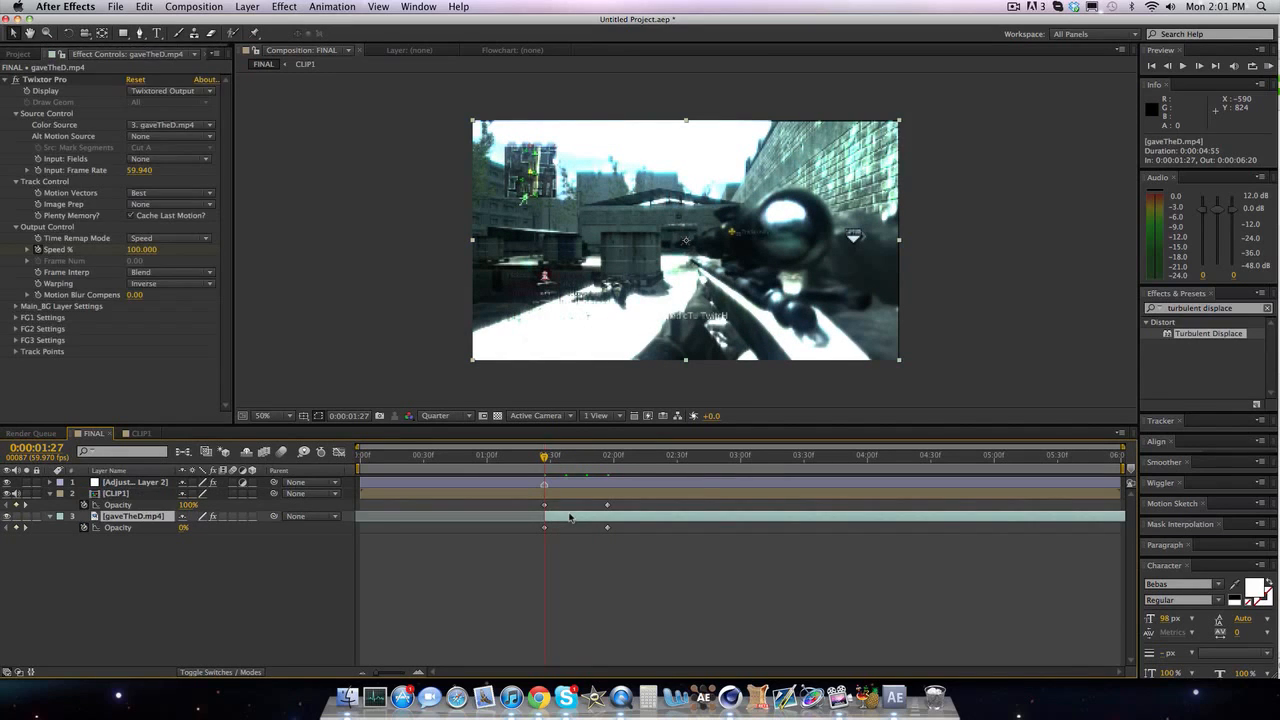
click(611, 455)
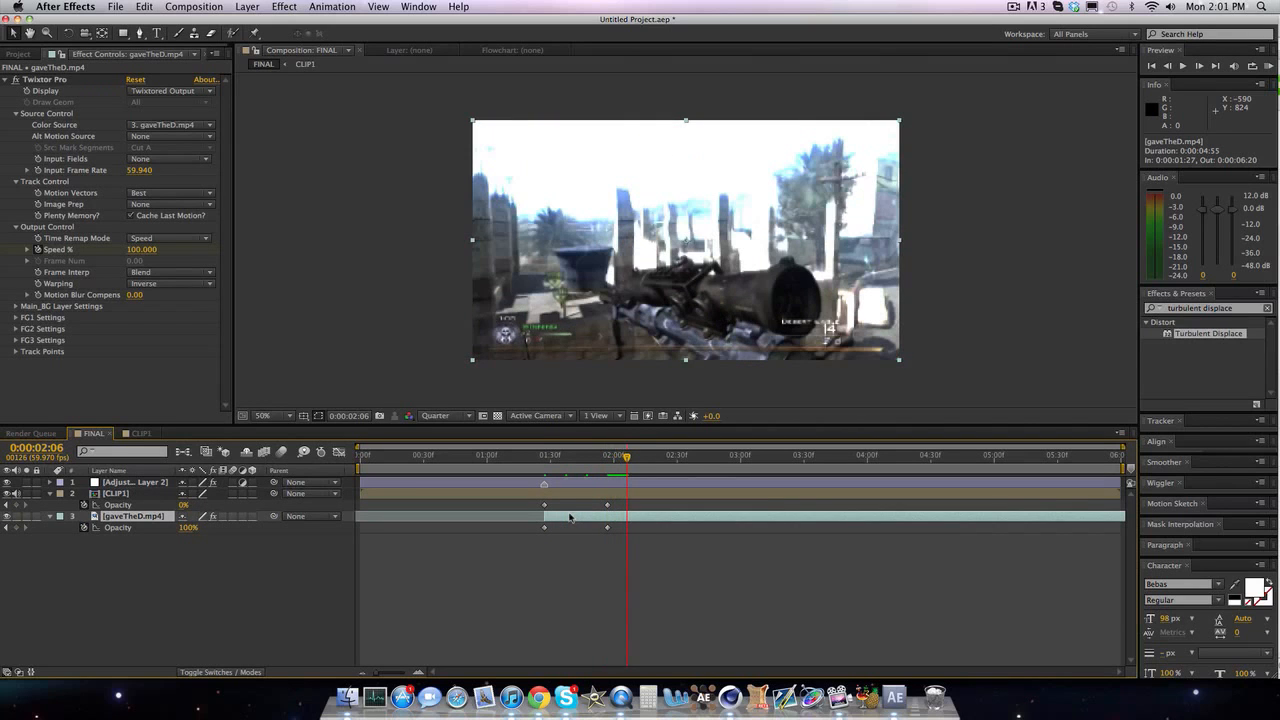
click(115, 492)
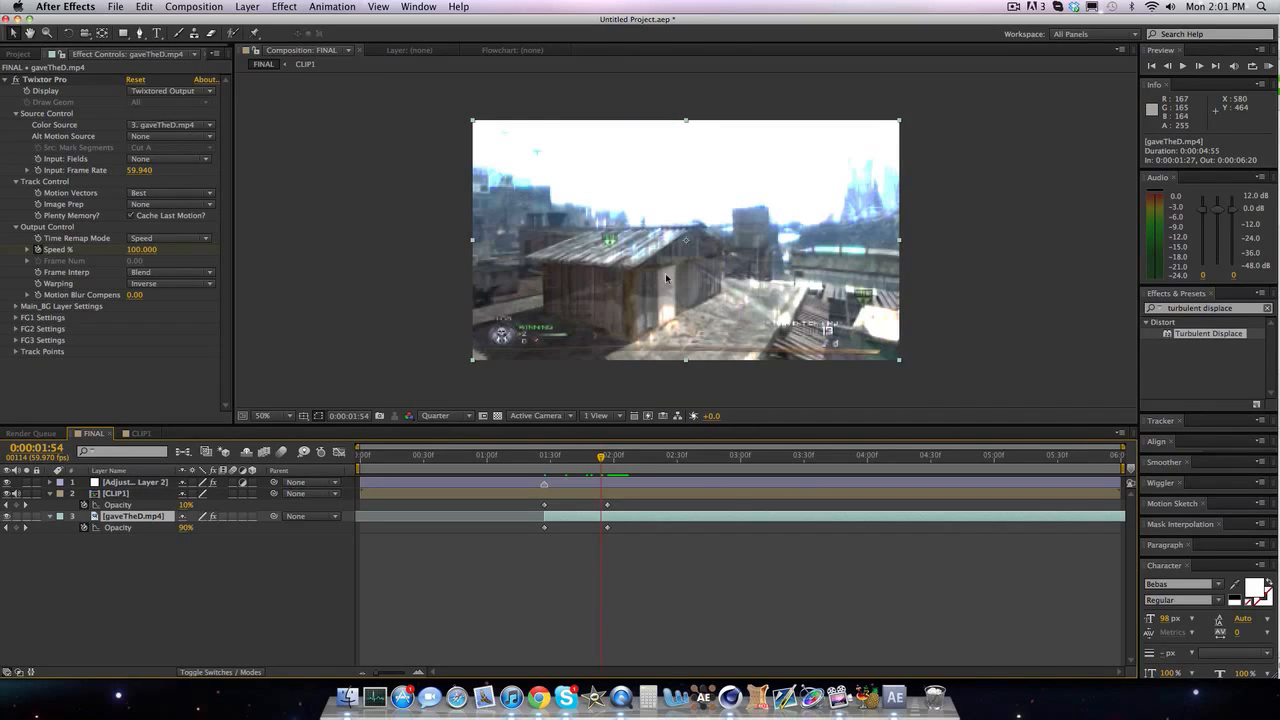
mouse_move(790, 308)
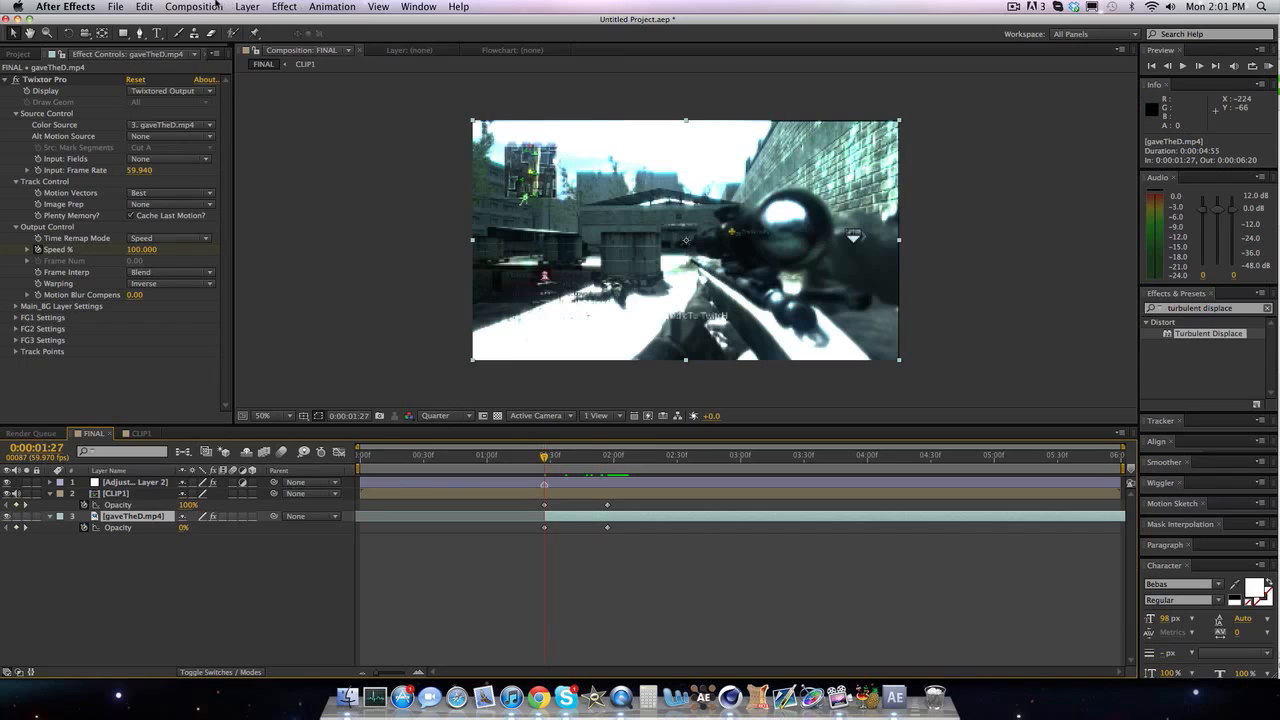
Step: Add a new adjustment layer above CLIP1 via Layer > New and open it
click(246, 7)
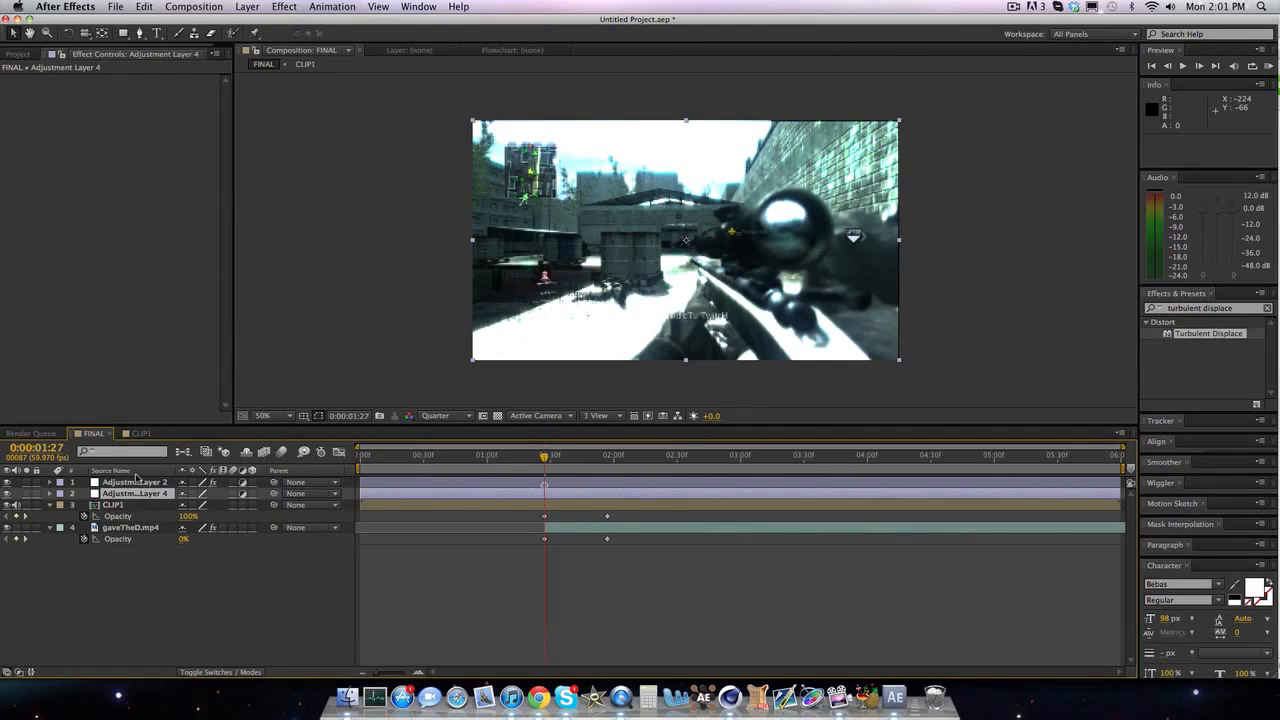
right_click(135, 482)
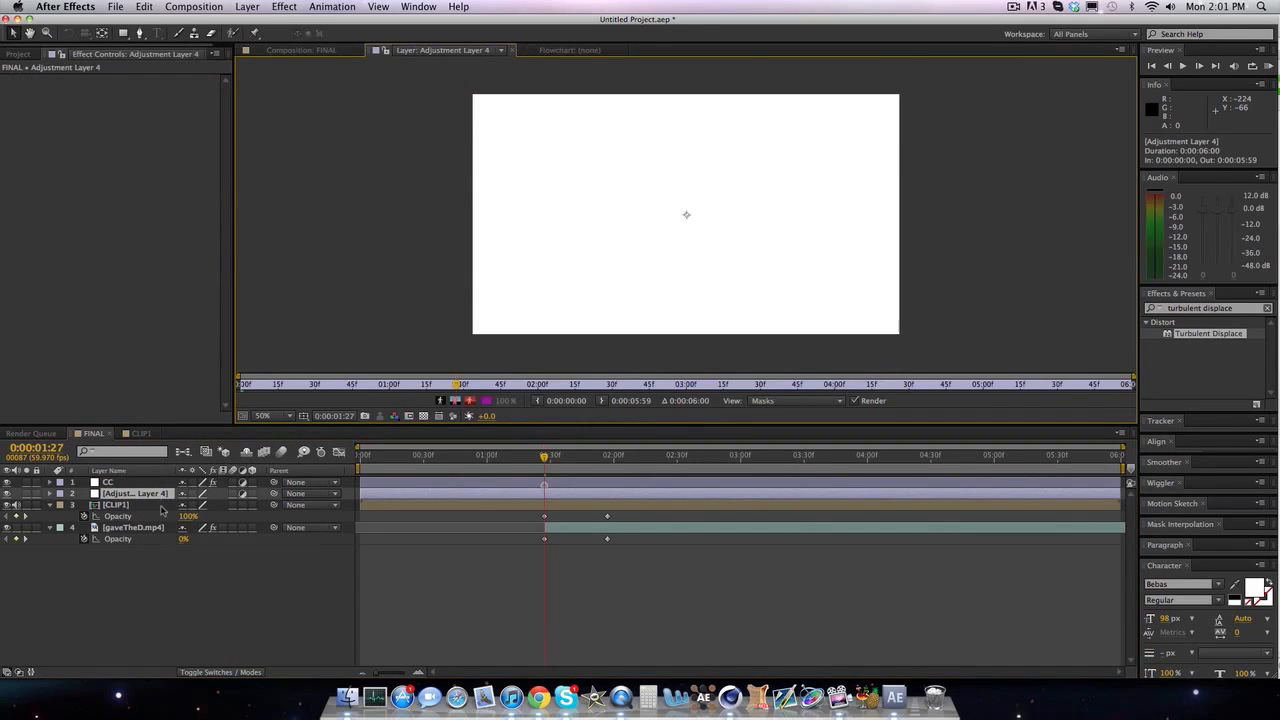
double_click(135, 493)
text(TRANSITION 2)
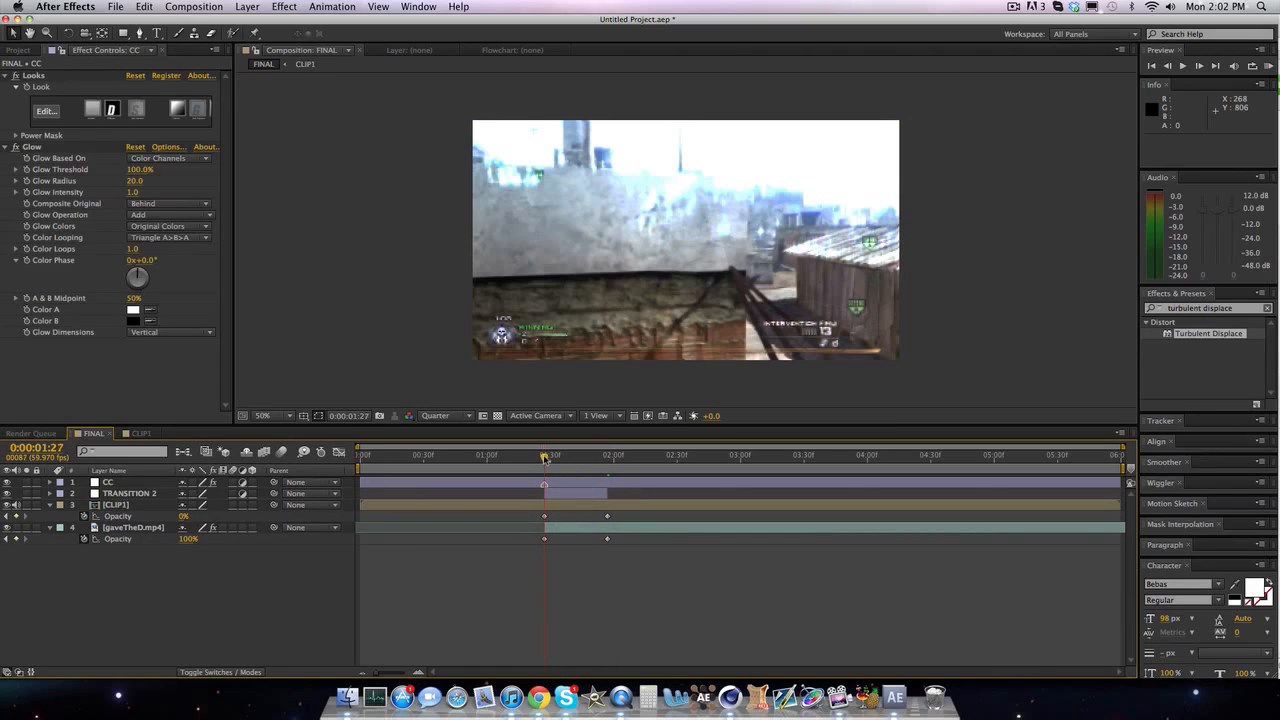
Step: Find Wave Warp and Noise in Effects & Presets and apply them to TRANSITION 2
click(130, 493)
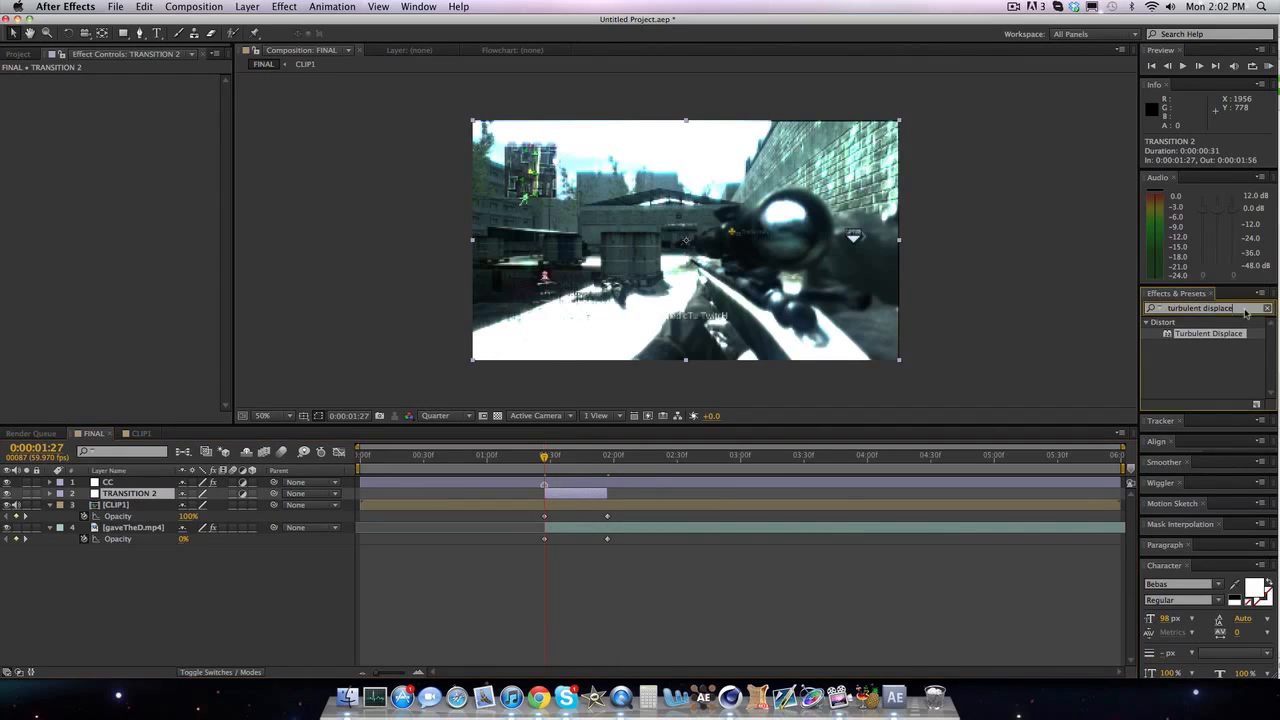
text(wave warp)
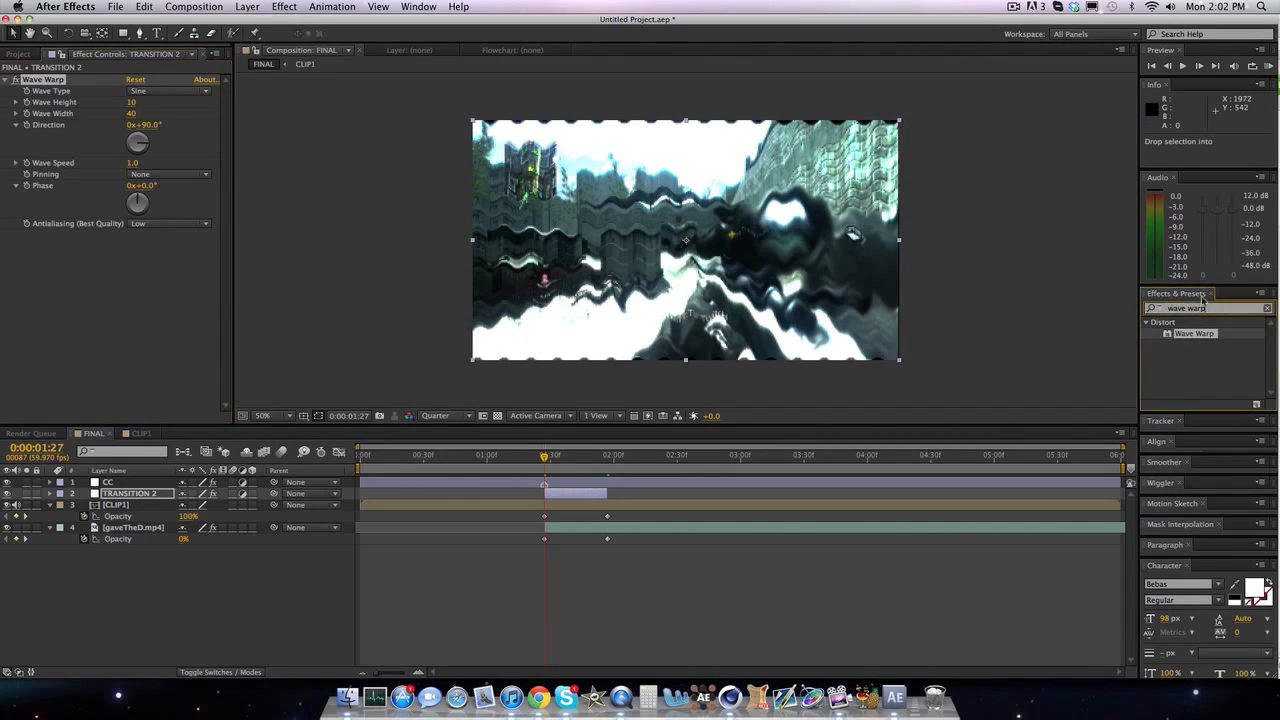
text(noise)
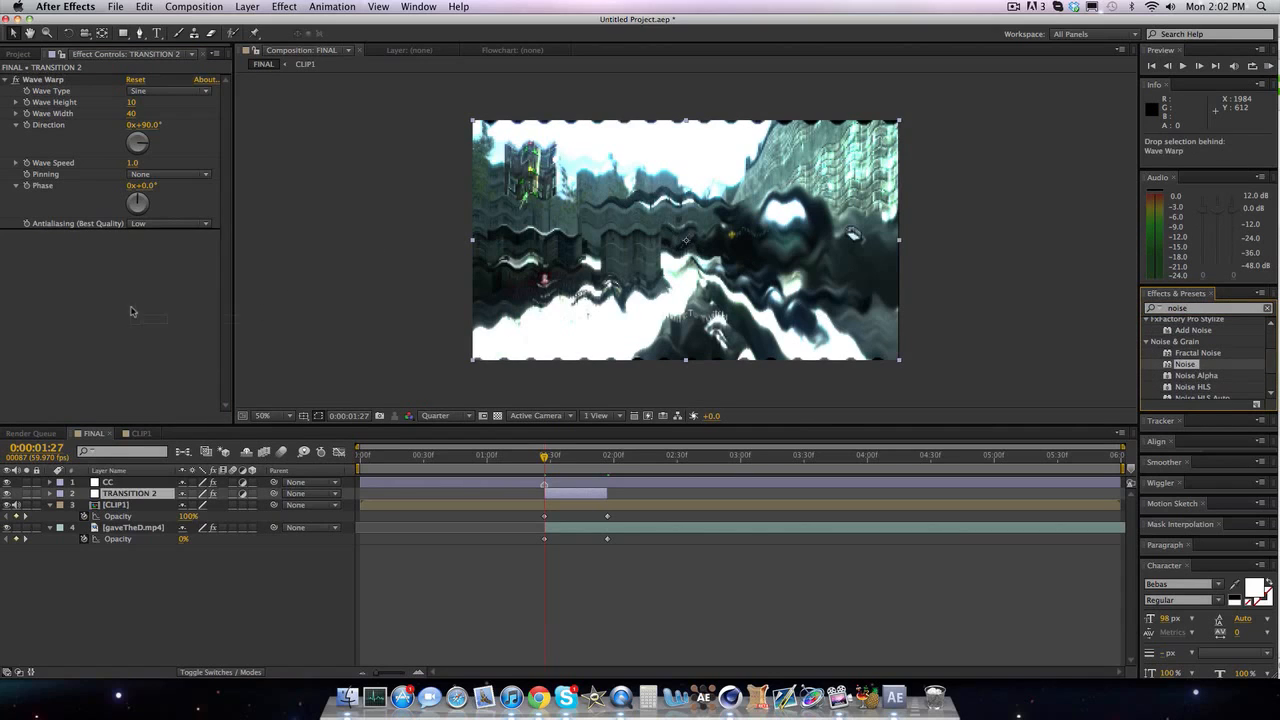
double_click(1186, 364)
text(turbulent displac)
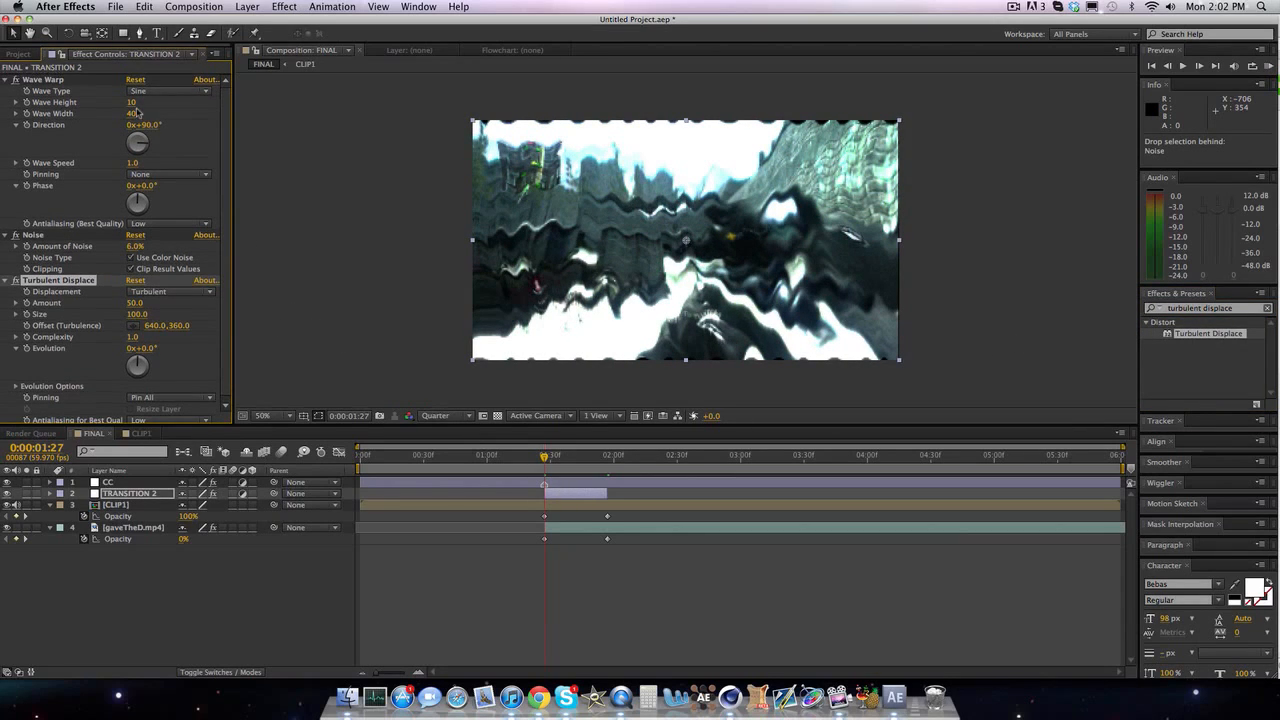
Step: Give Wave Warp a Noise wave type with width 500, height 0 and direction 0°
click(135, 113)
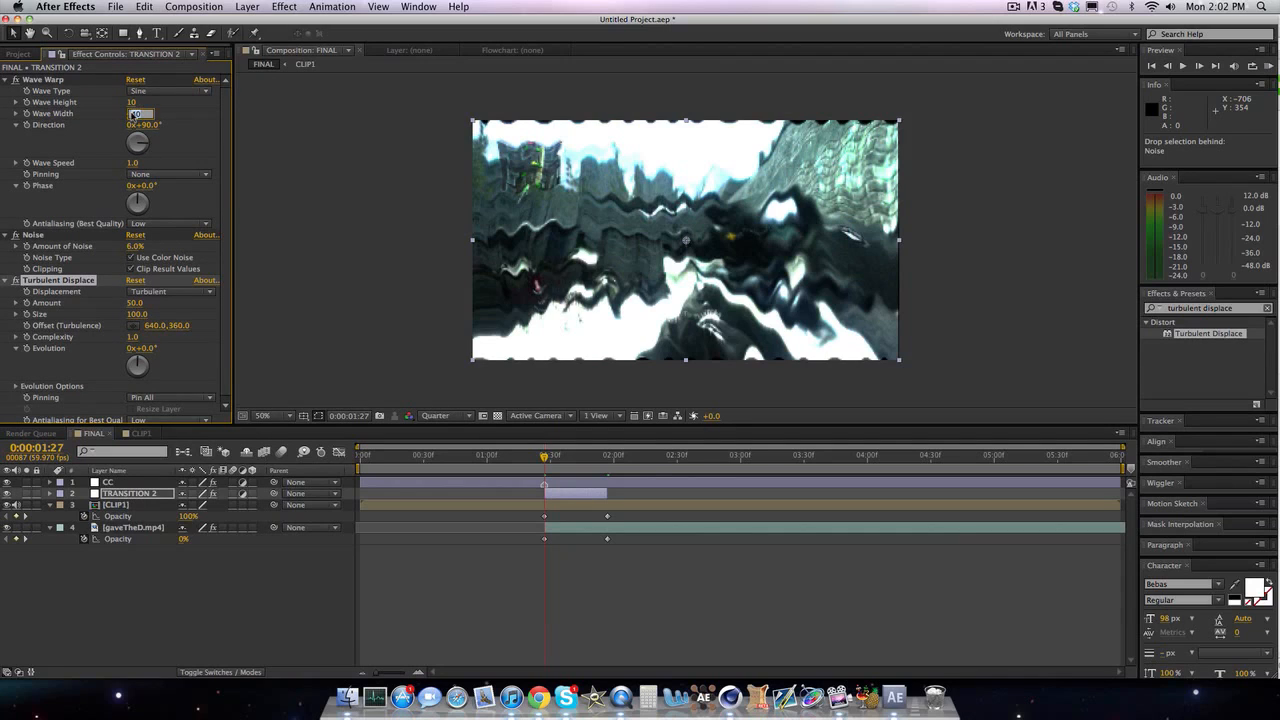
text(500)
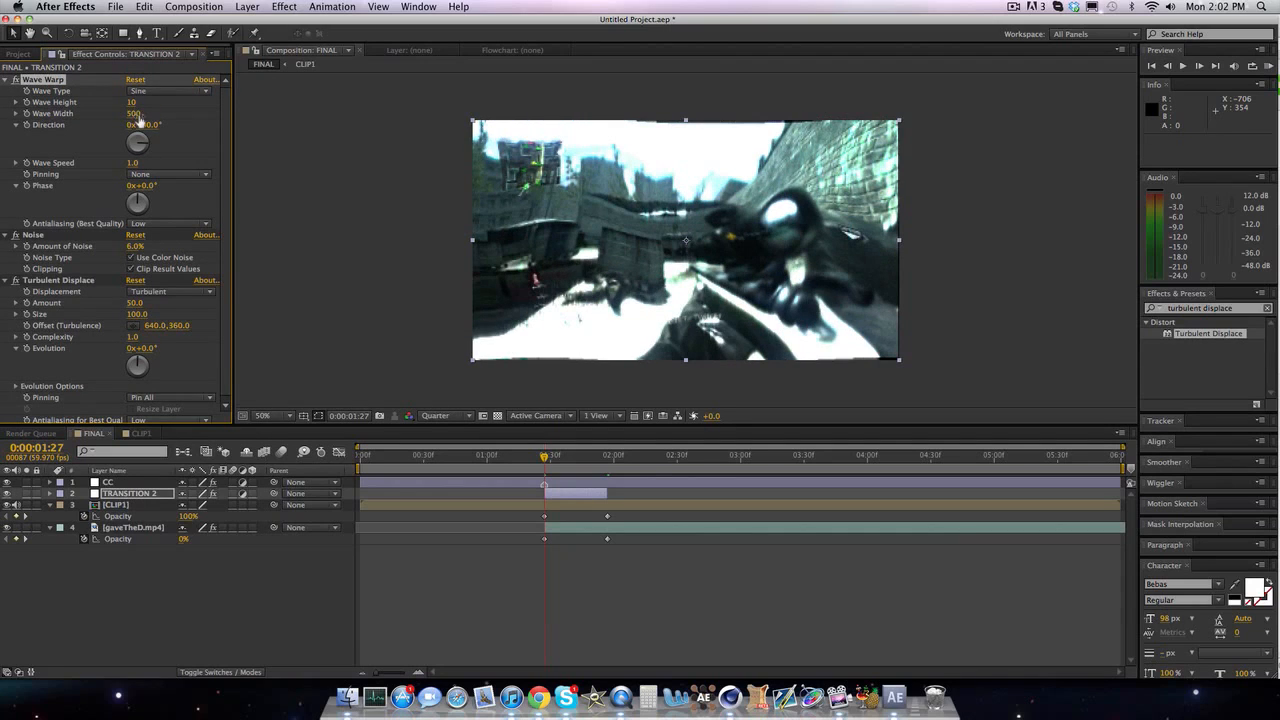
click(168, 91)
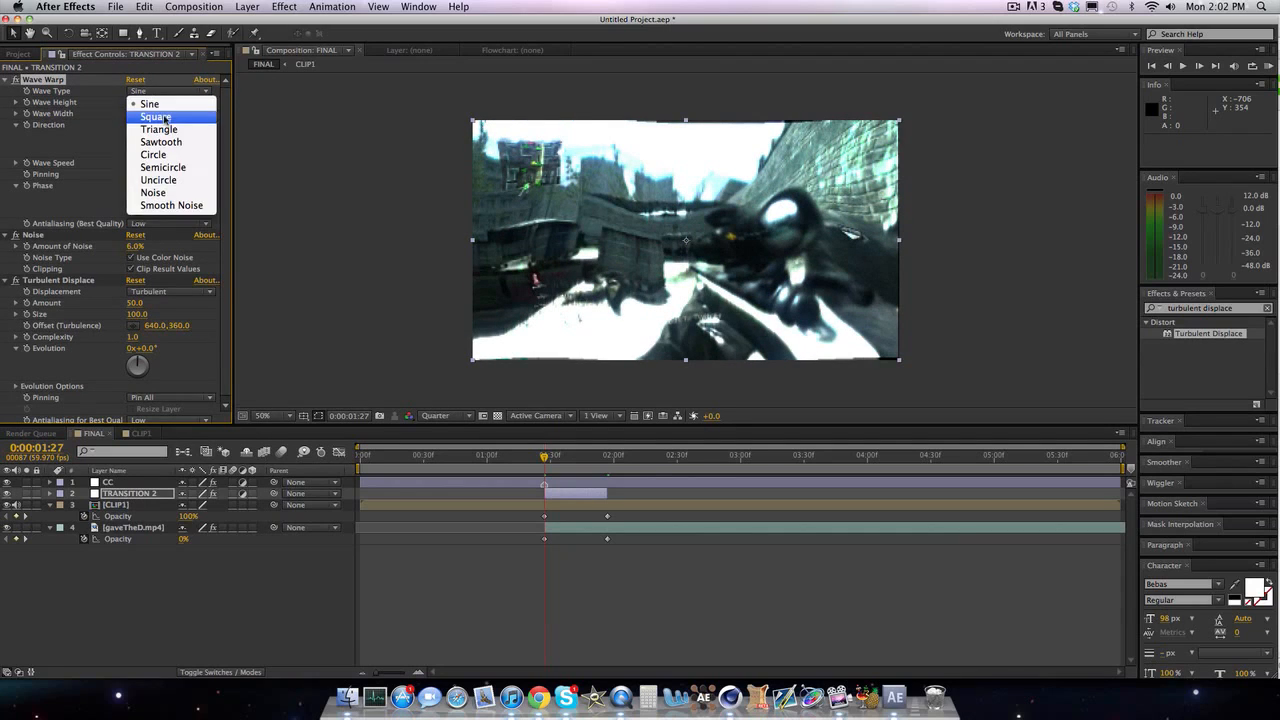
click(153, 192)
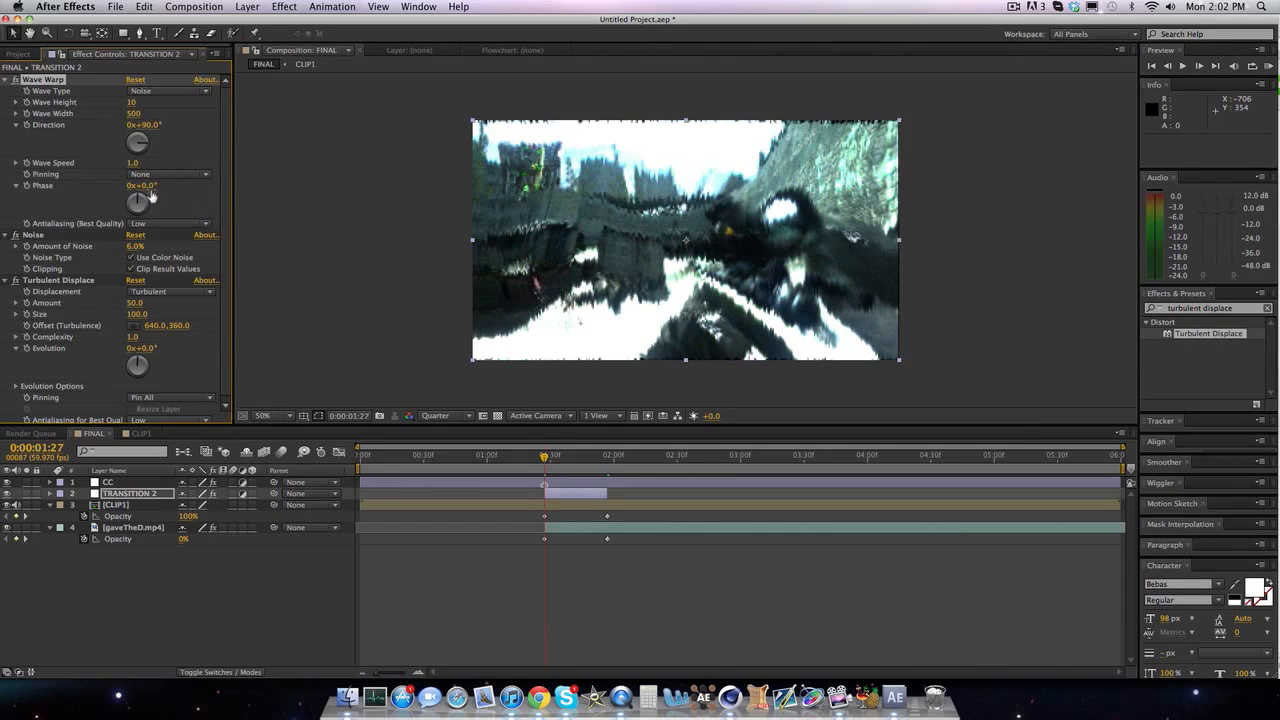
click(145, 124)
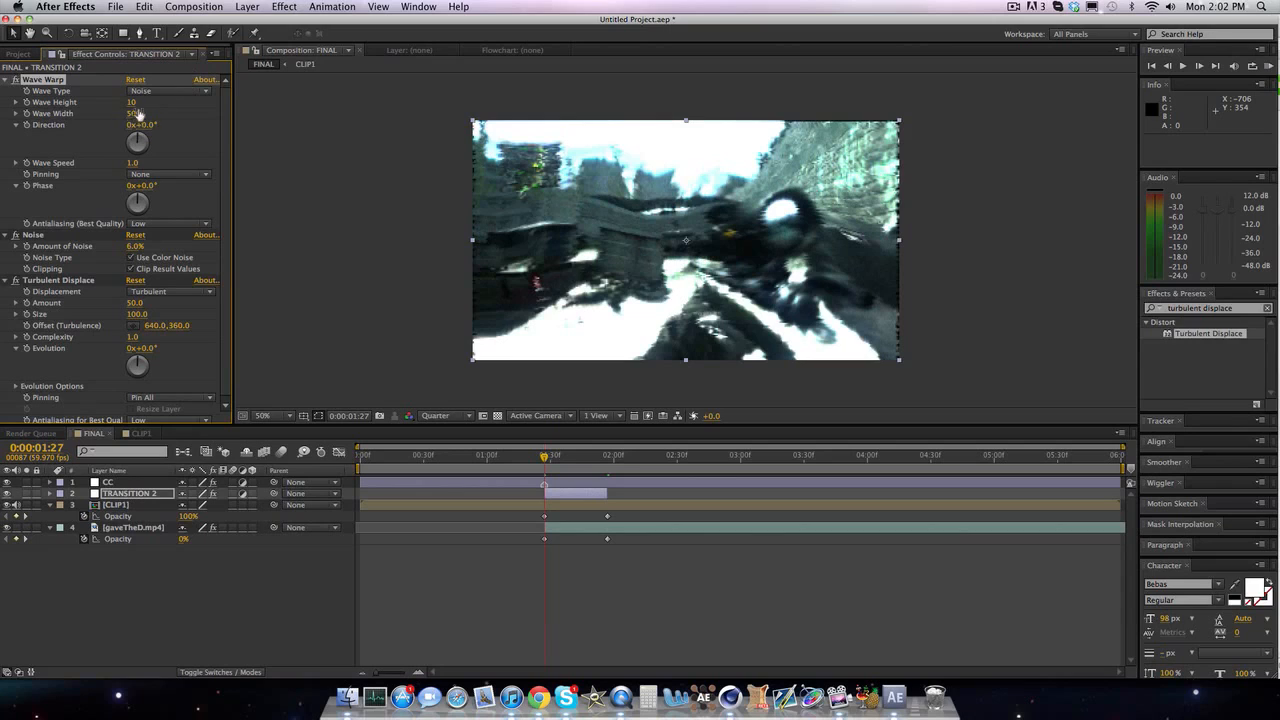
click(133, 102)
text(0)
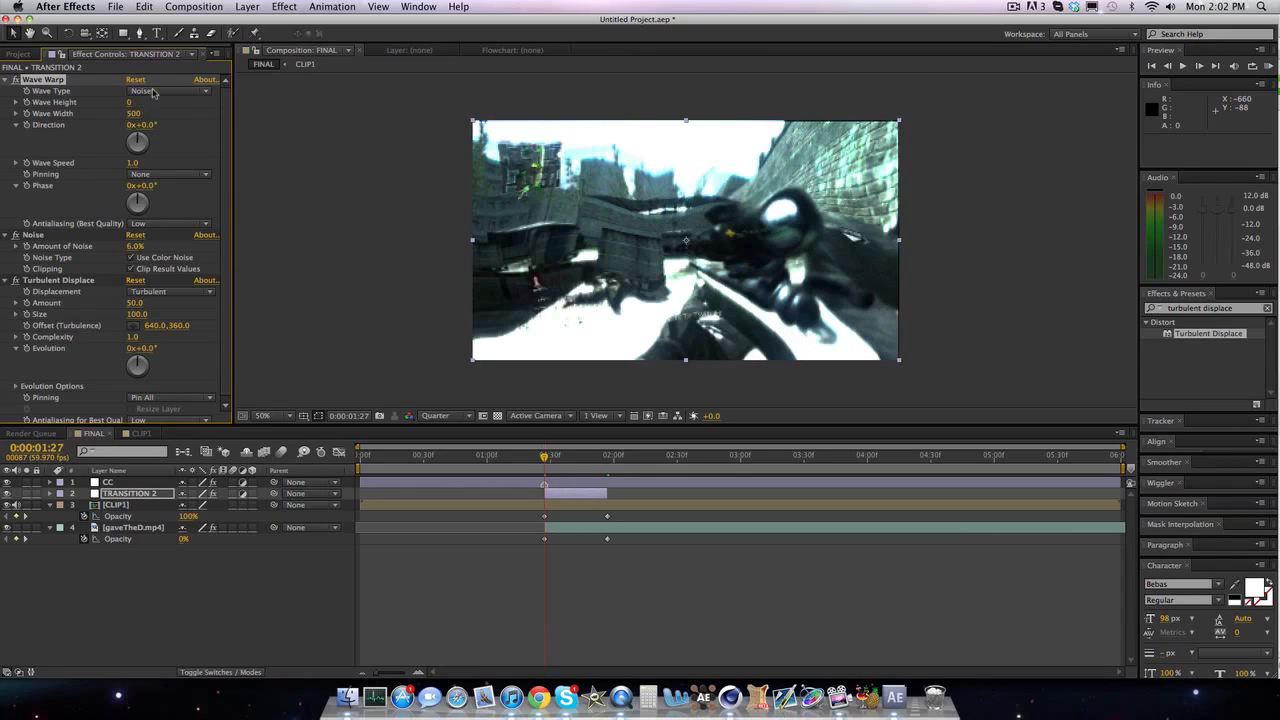
click(168, 91)
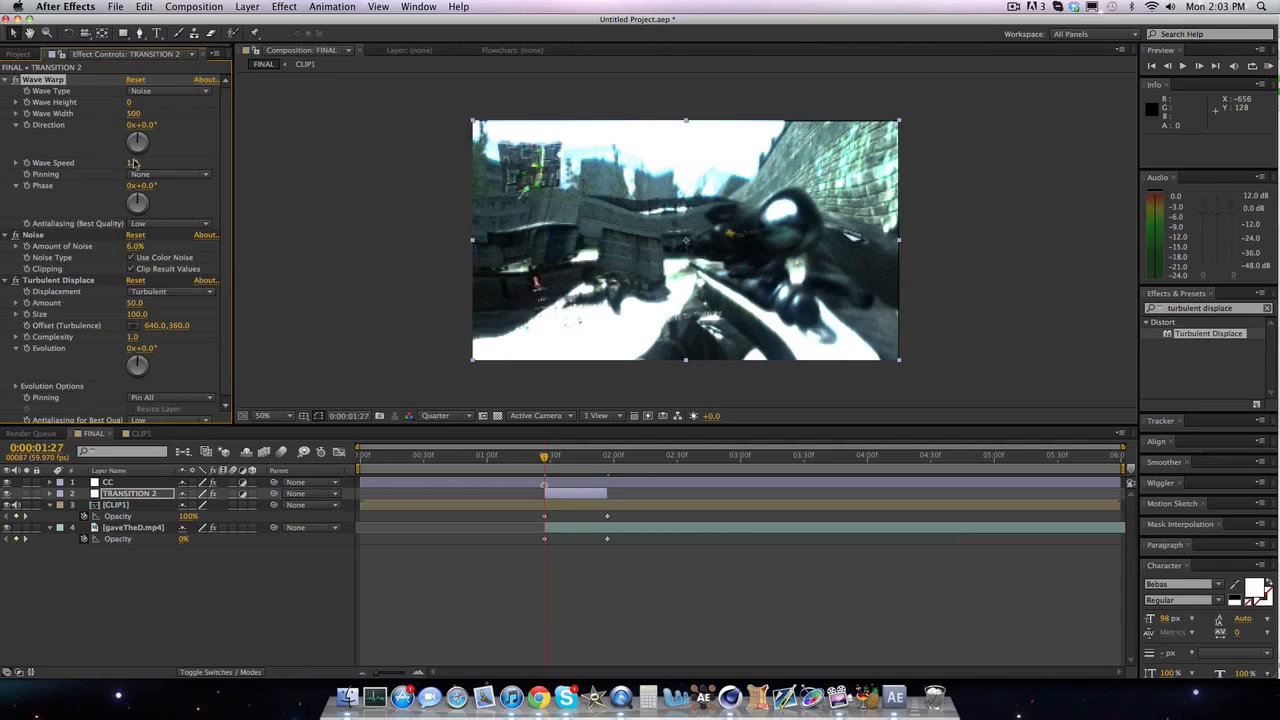
click(140, 162)
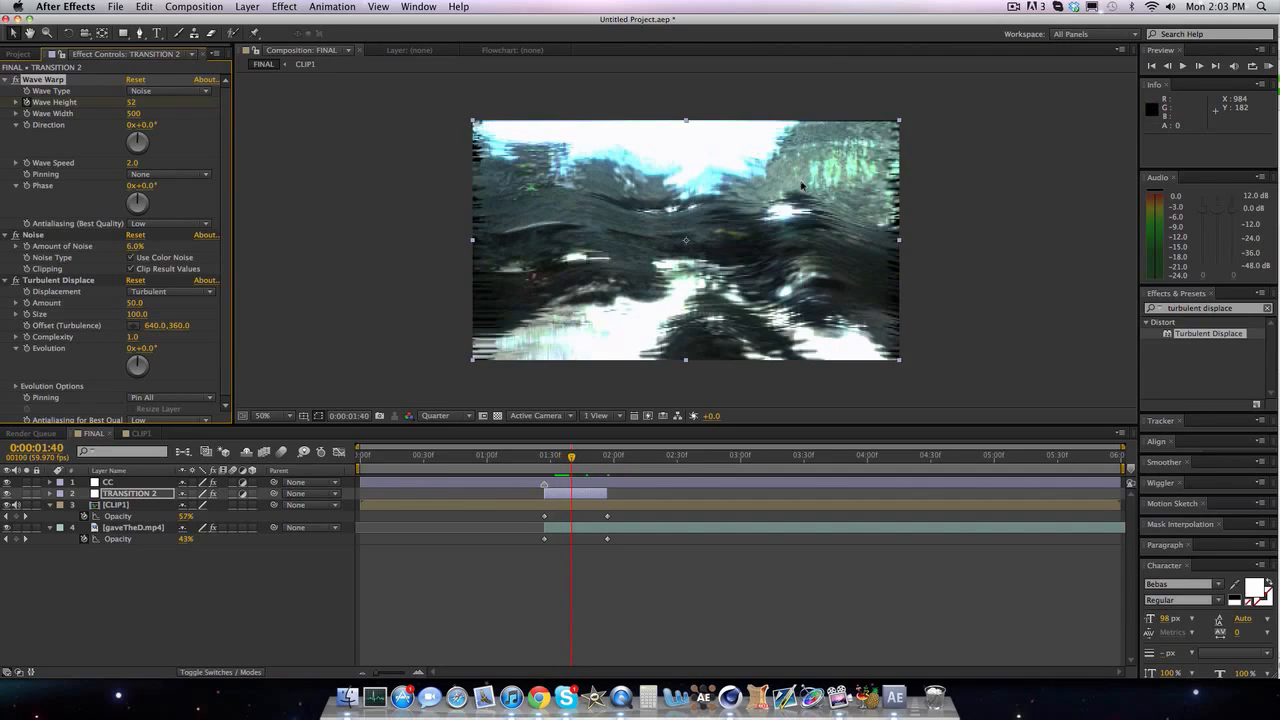
Step: Set Wave Speed to 2.0 and raise Wave Height to 52 mid-transition
click(567, 454)
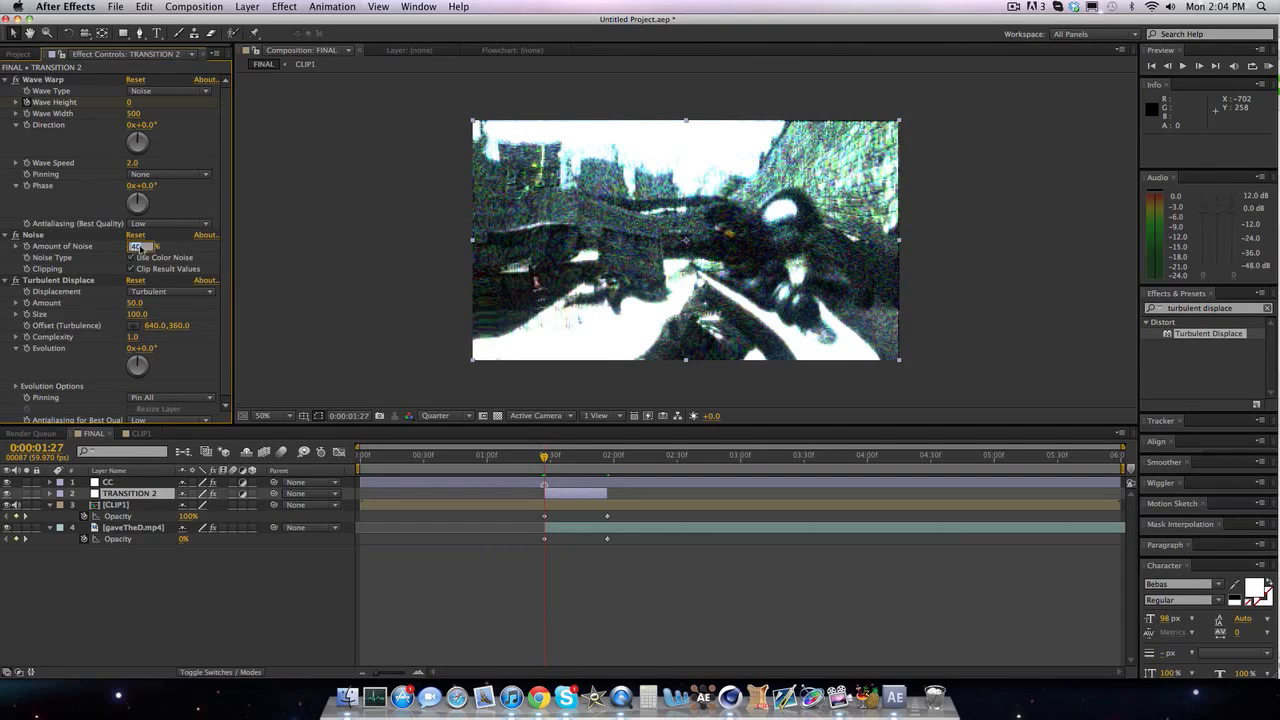
Step: Enter 6.0% as the Noise effect's Amount of Noise at the transition start
text(6.0)
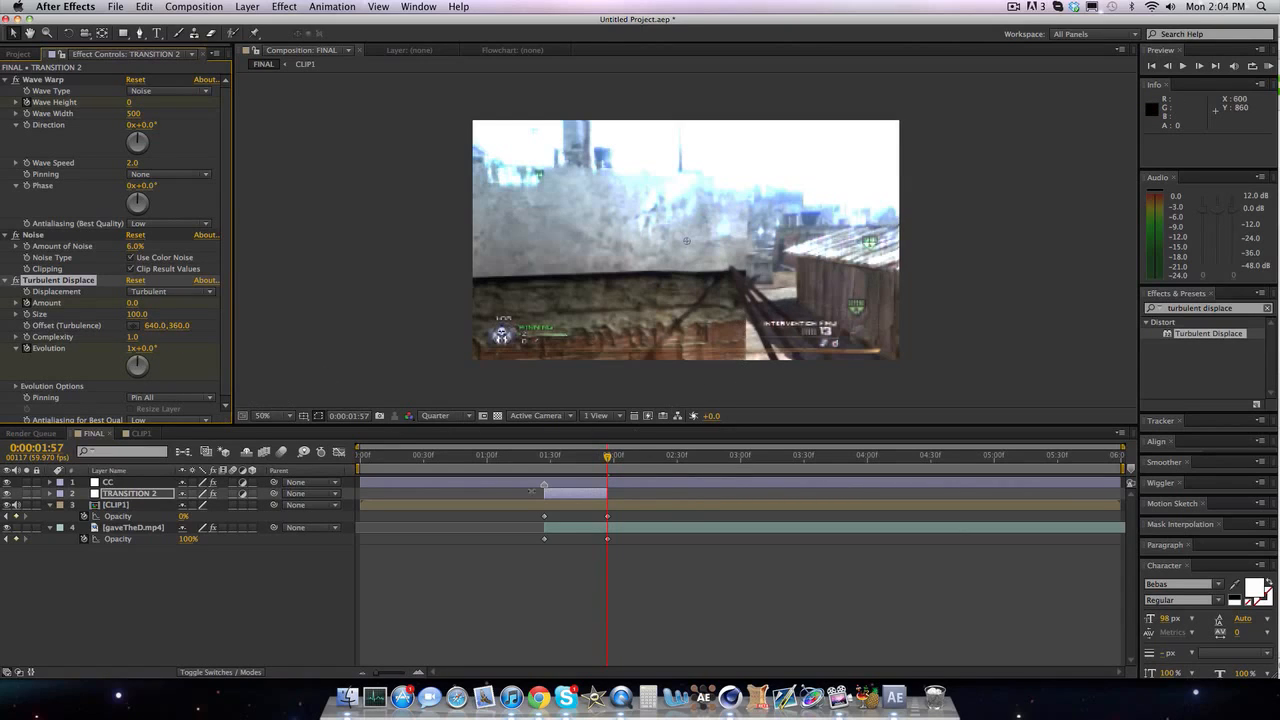
Step: RAM-preview the glitch transition and step forward frame by frame to clean footage
click(128, 493)
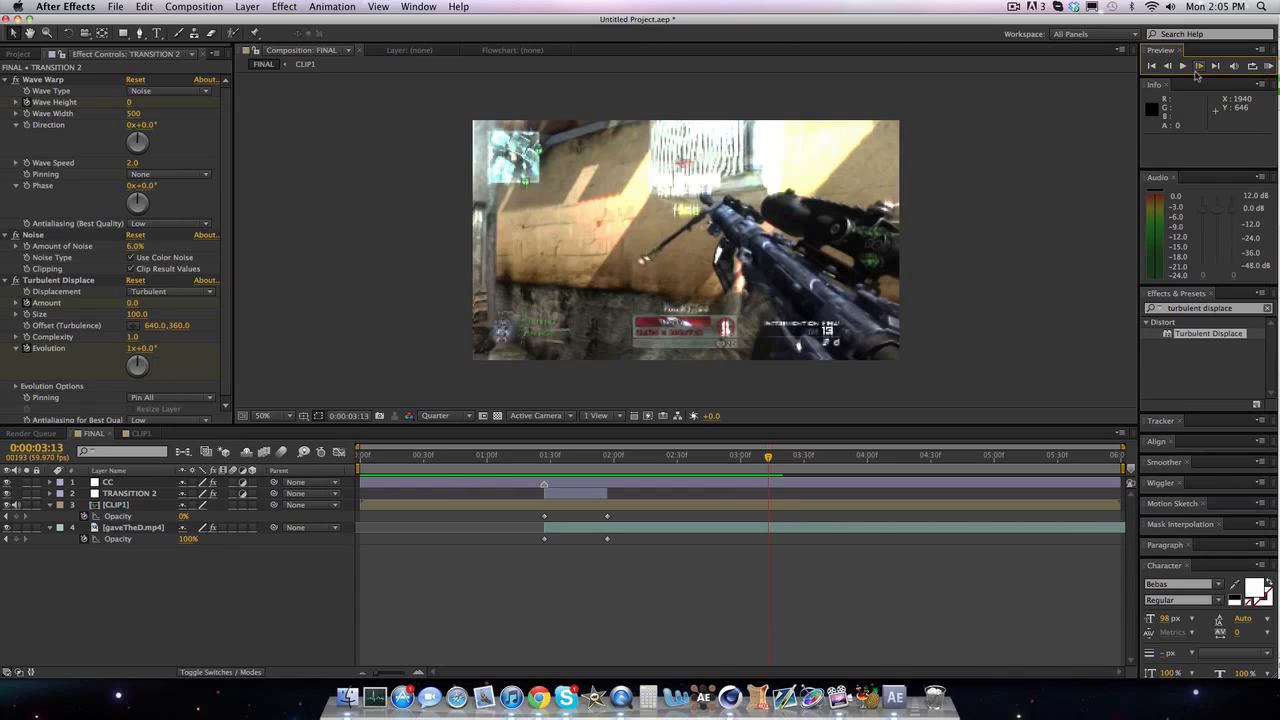
mouse_move(1216, 66)
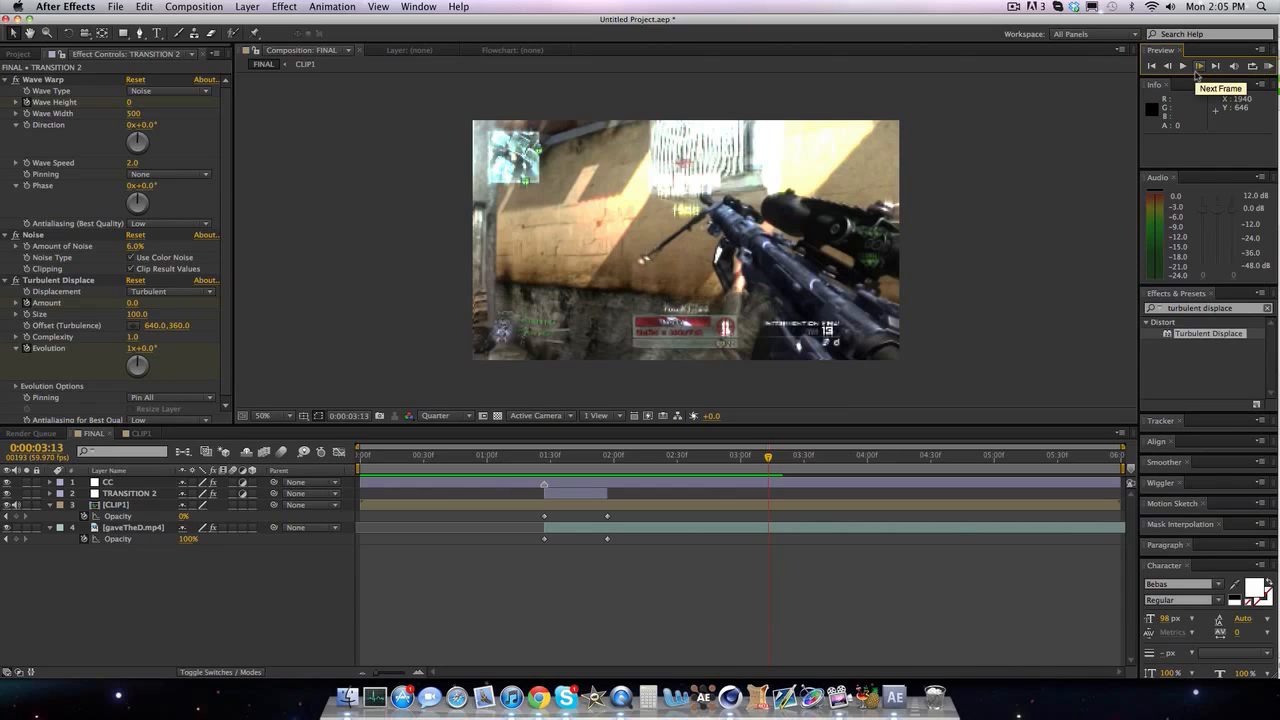
click(1199, 66)
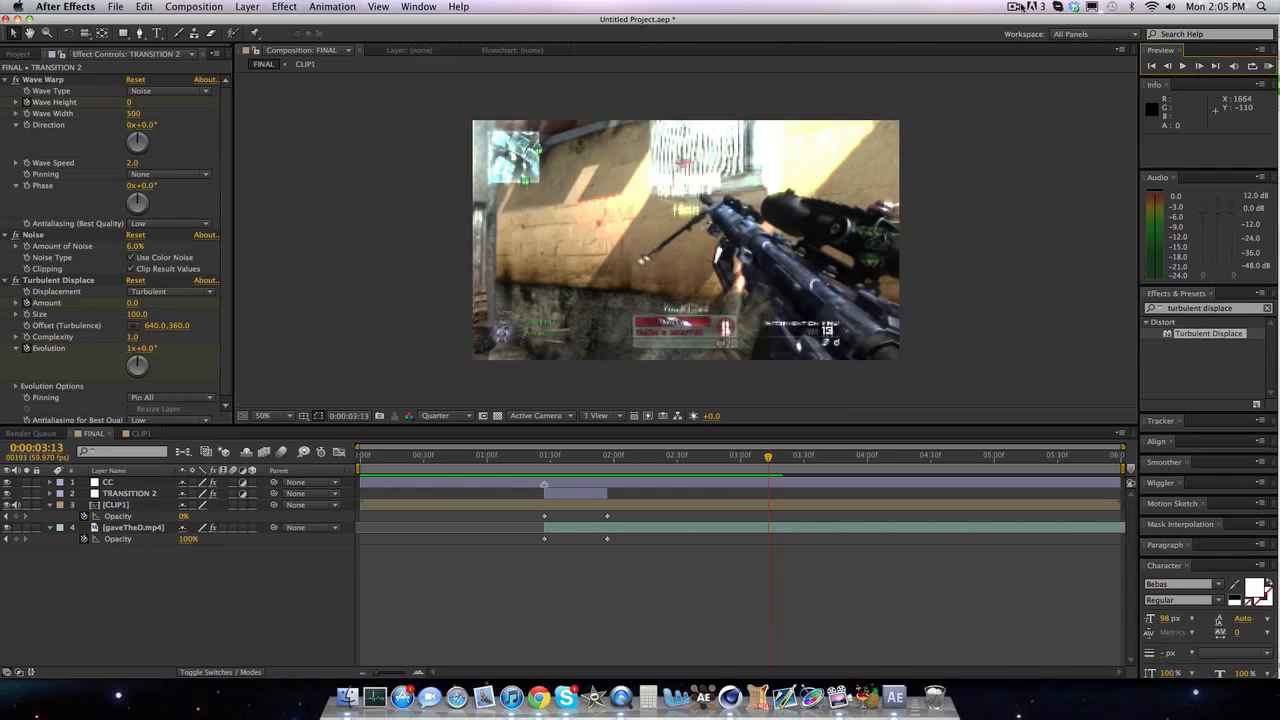